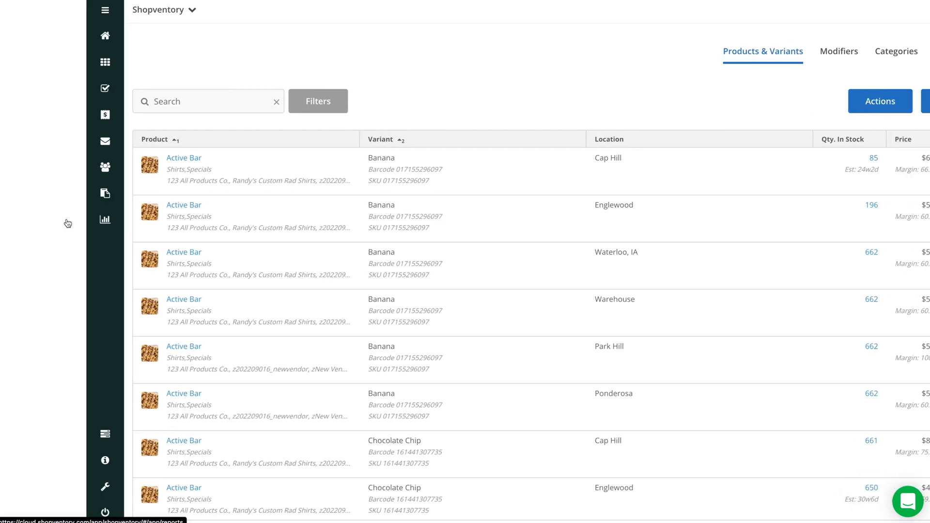
Start a new custom report from the Reports section, beginning with Net Sales and Gross Profit widgets
left_click(105, 220)
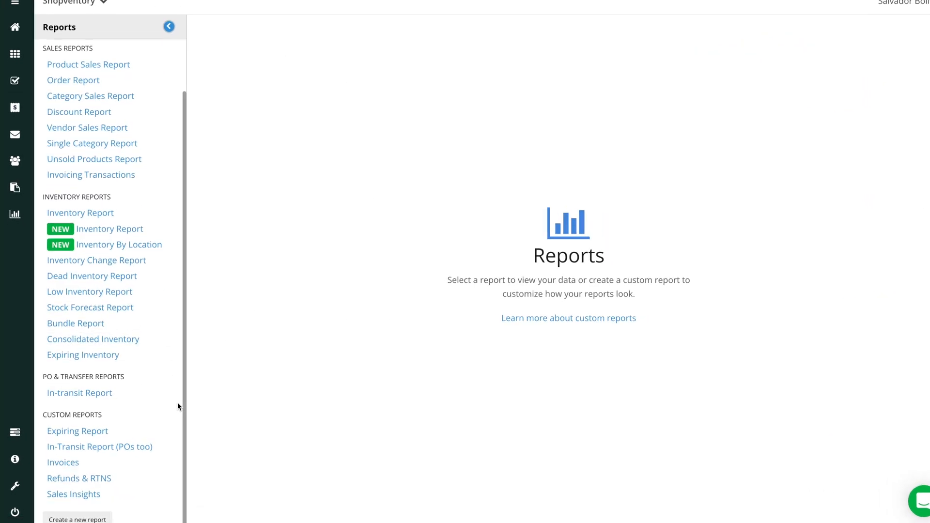
left_click(76, 518)
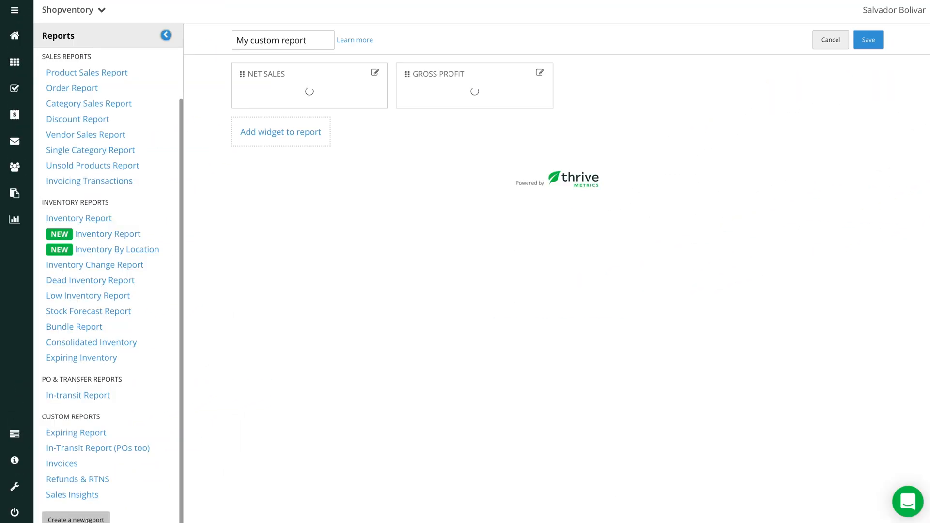
Add transactions, tax, refunds, shipping and transaction fees, profit margin and Products Sold widgets
left_click(280, 132)
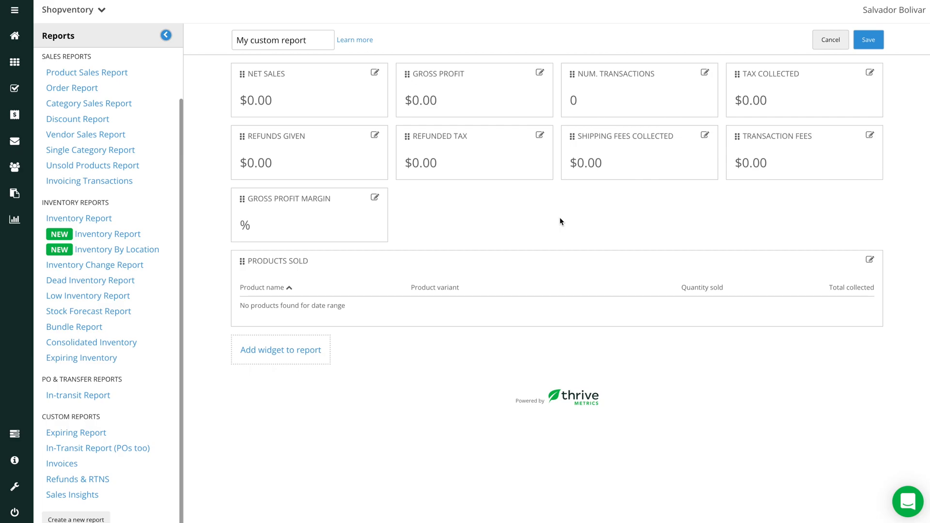
Make Net Sales 50% width with lavender background, filtered to locations including Cap Hill and Englewood
left_click(374, 73)
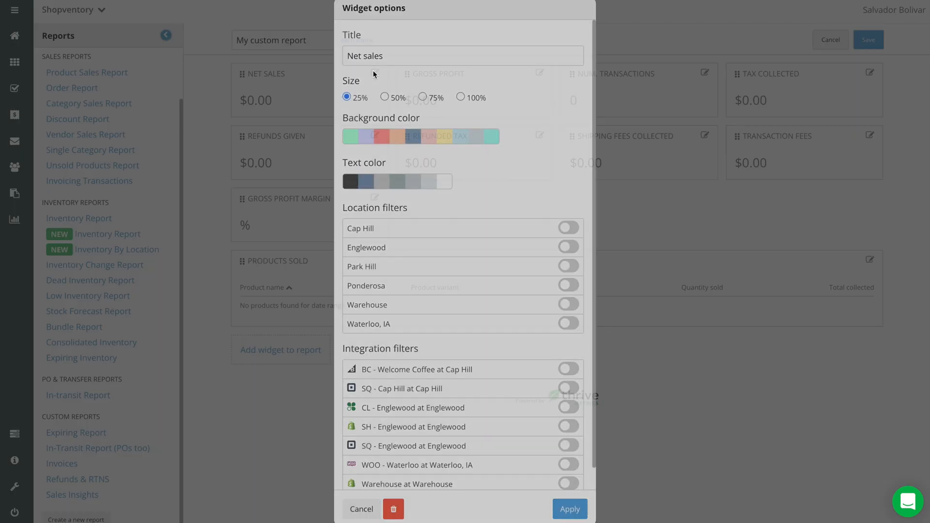
left_click(385, 97)
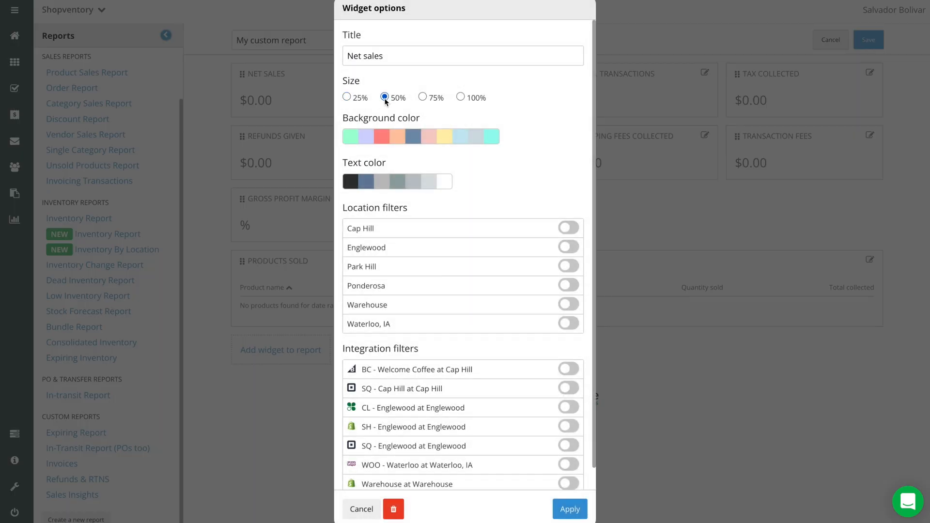
scroll("down", 3)
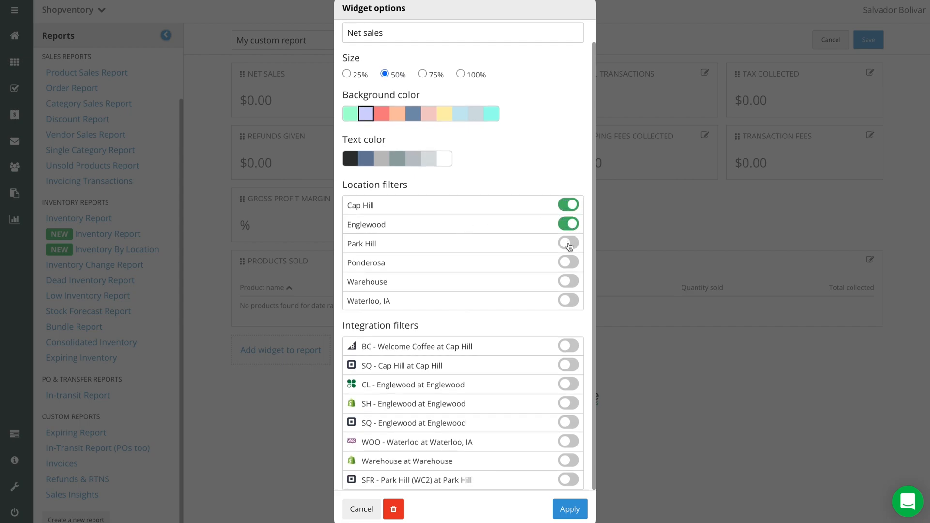
left_click(567, 244)
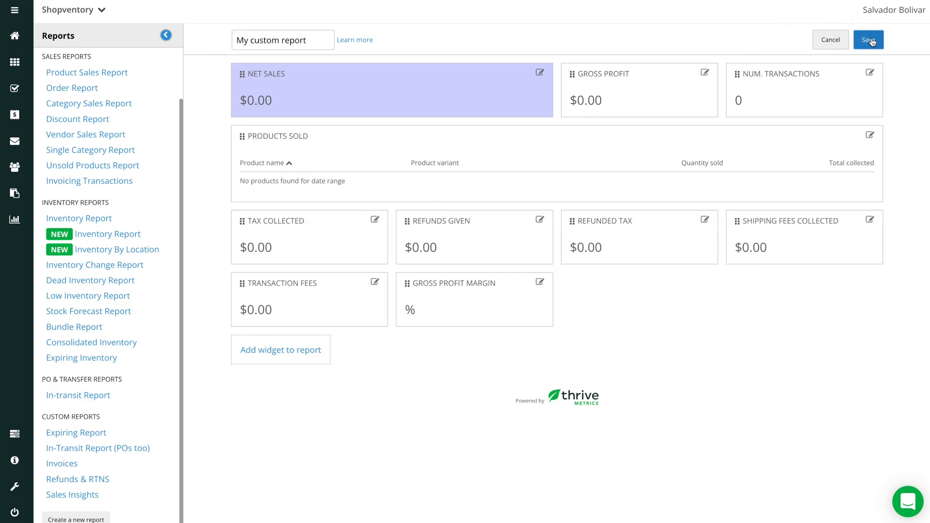
Save the custom report so it appears in the custom reports list with September data
left_click(868, 39)
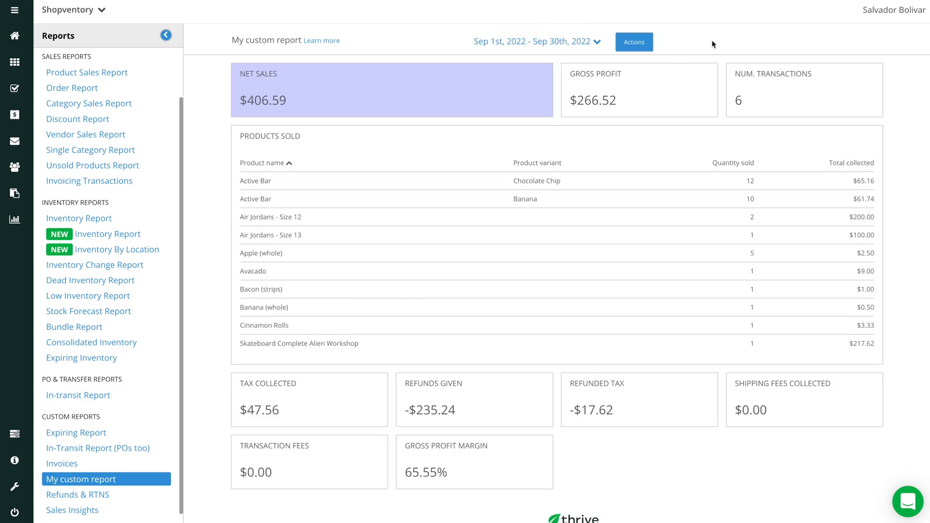
left_click(634, 42)
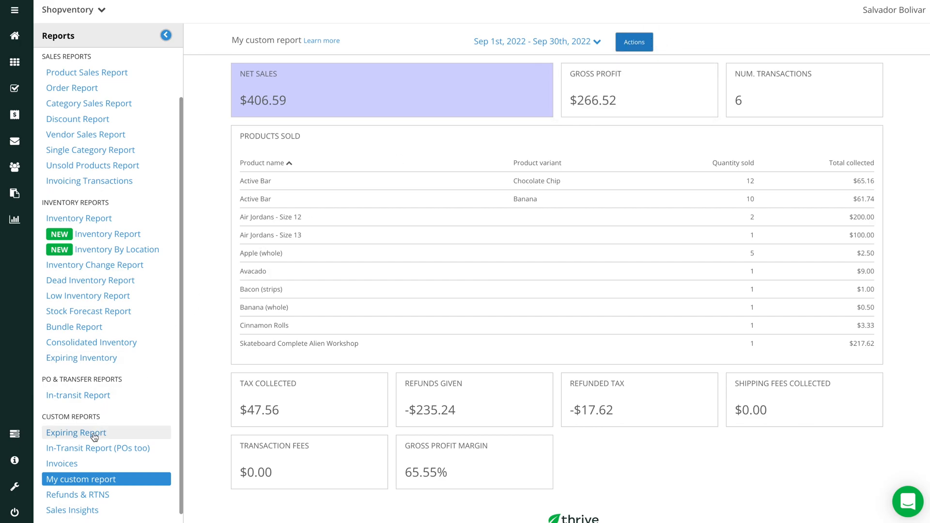
Look through the example Expiring Report and Invoices custom reports
left_click(76, 432)
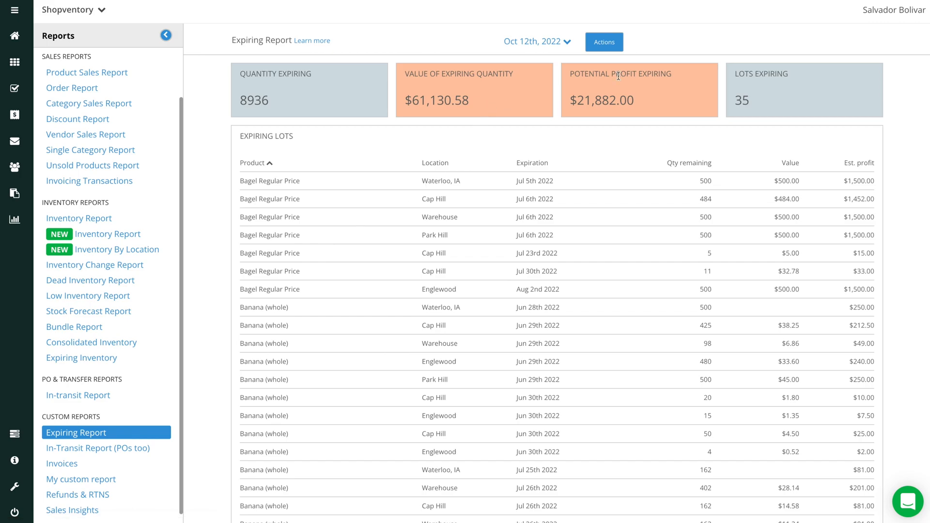
left_click(76, 463)
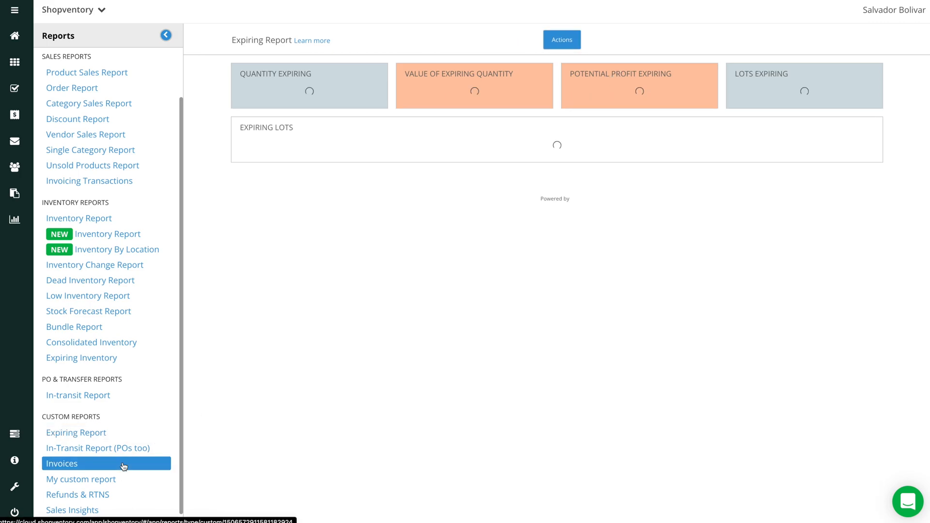
left_click(62, 463)
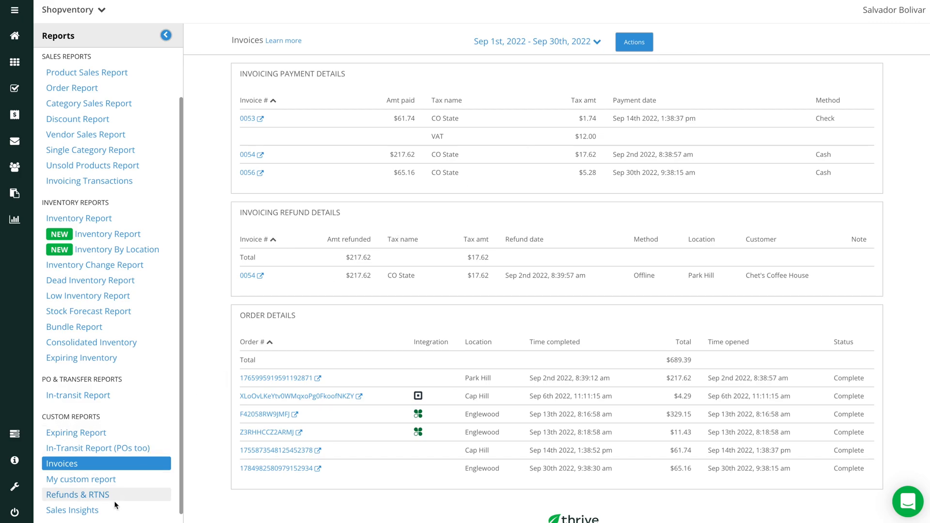
View the Sales Insights report's September widgets, order details, category graphs and tender details
left_click(72, 510)
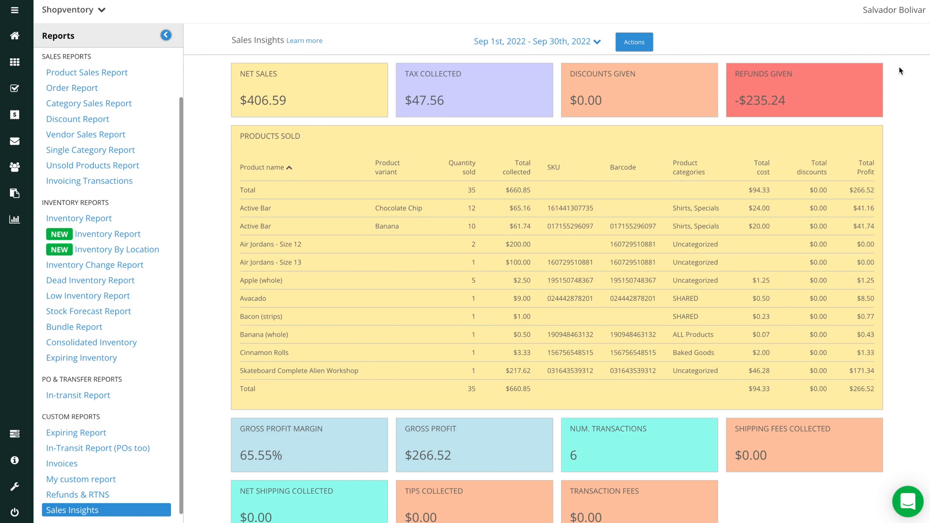
scroll("down", 3)
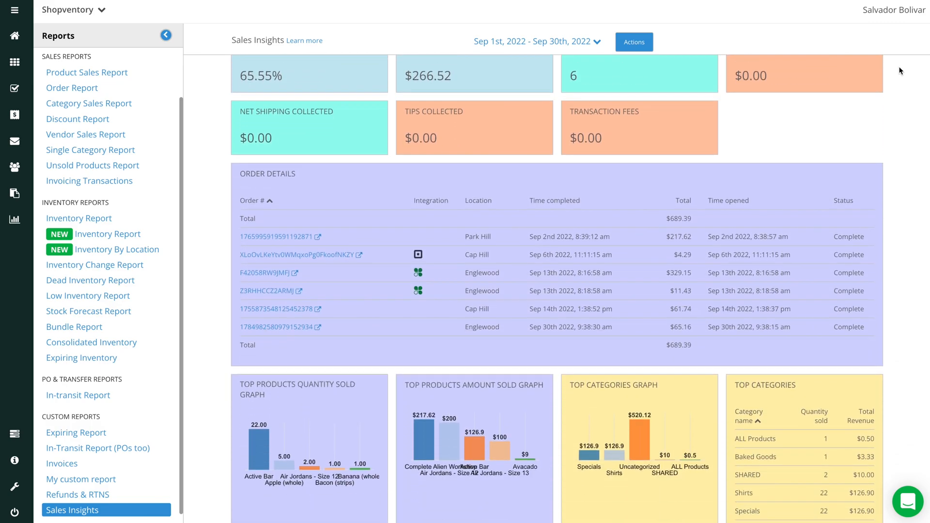
scroll("down", 3)
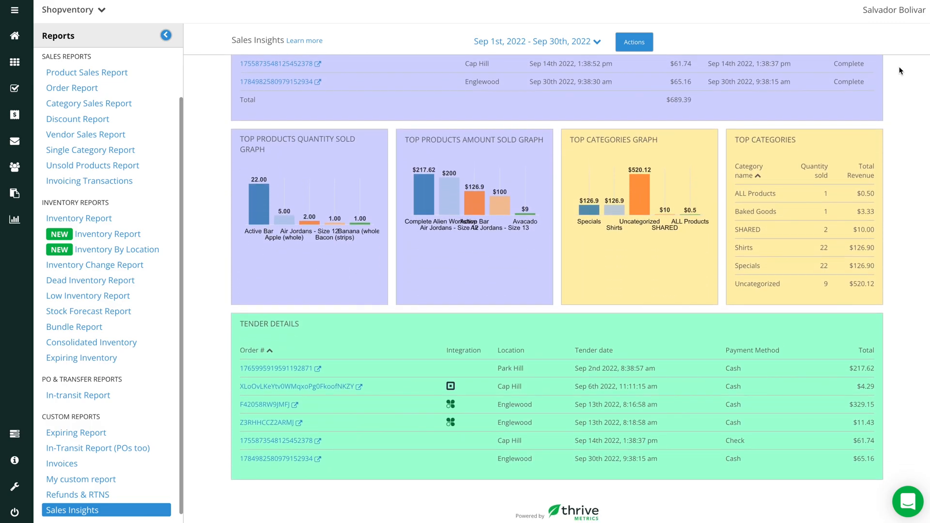